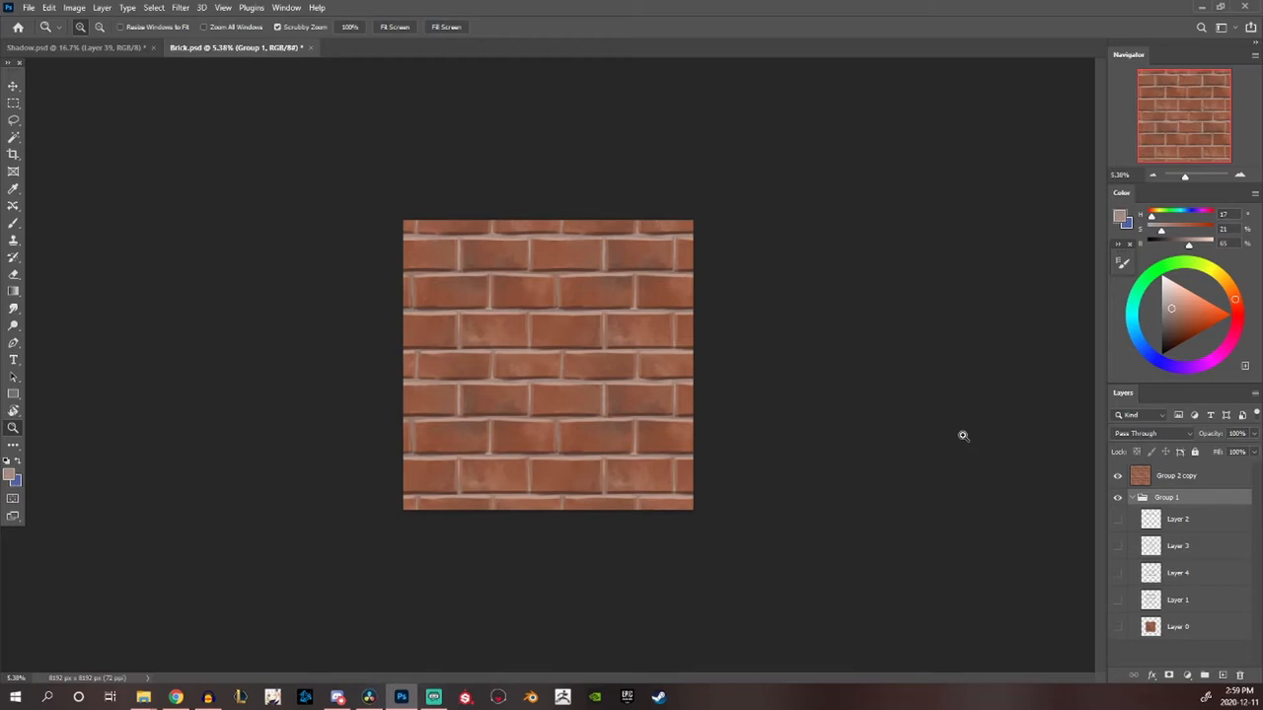
mouse_move(36, 29)
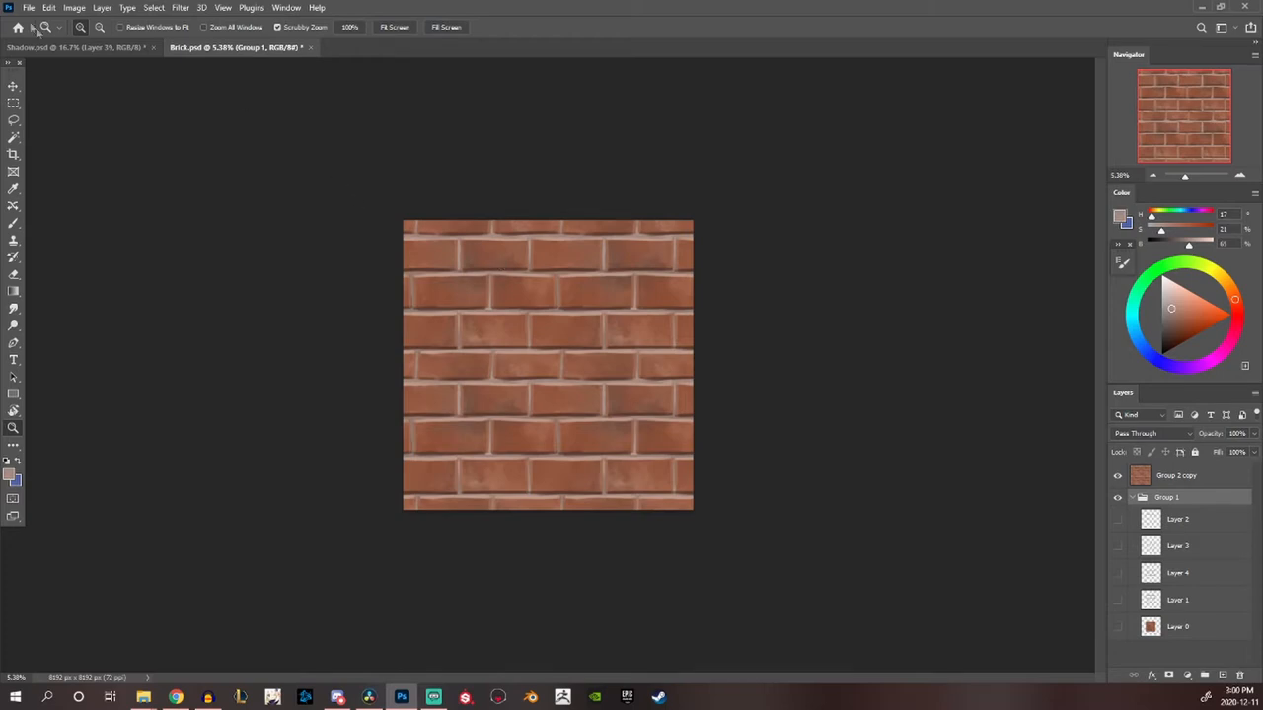
Glance at the alley illustration, then in the brick document hide the Group 2 copy brick pattern group
click(75, 48)
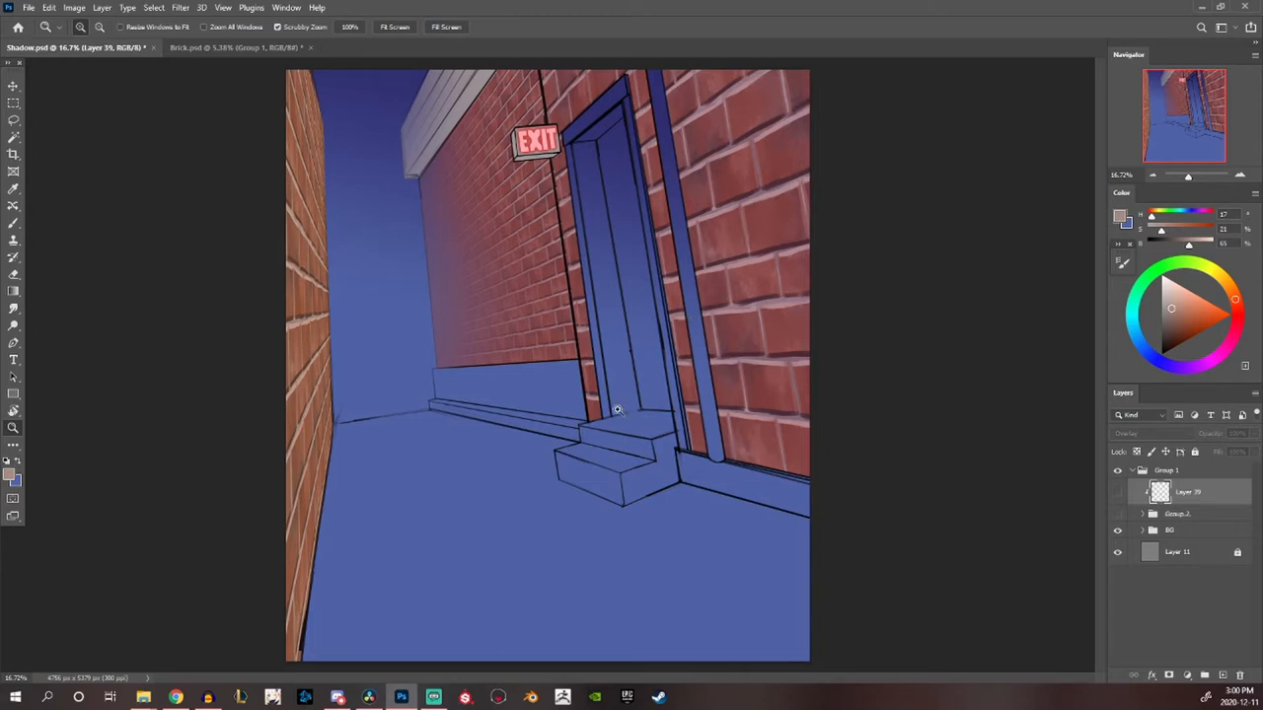
mouse_move(359, 181)
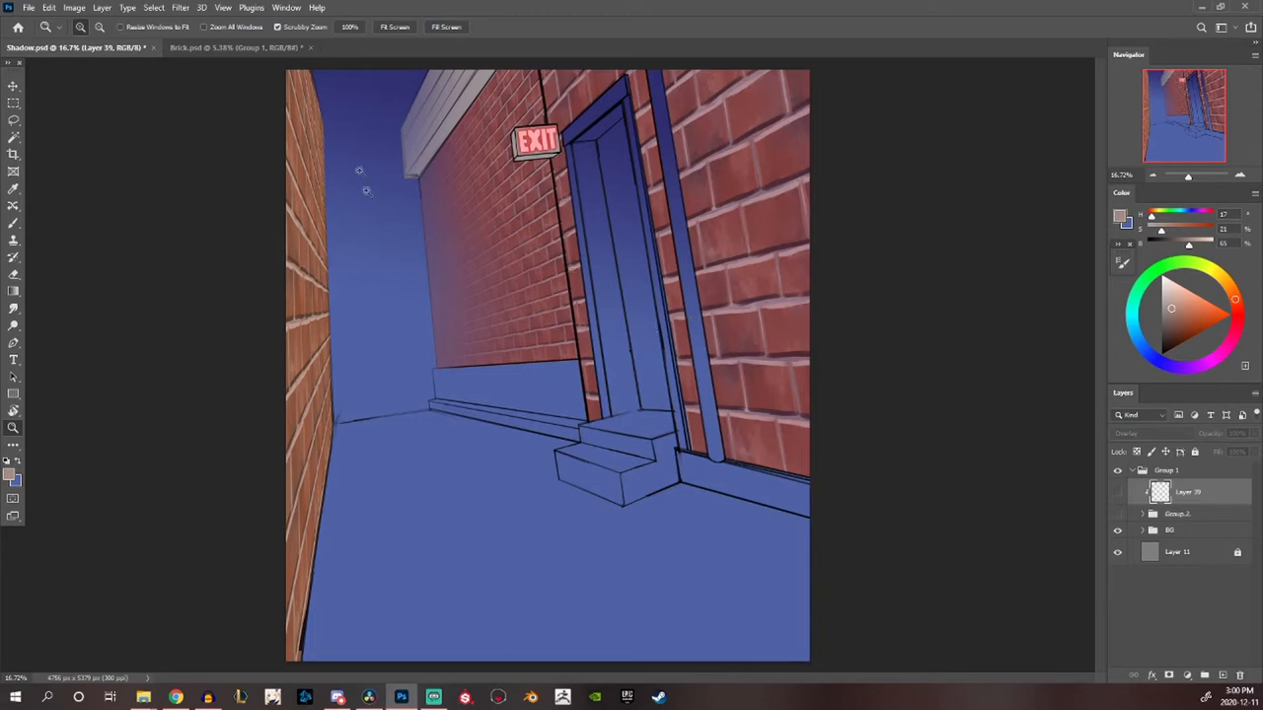
click(237, 48)
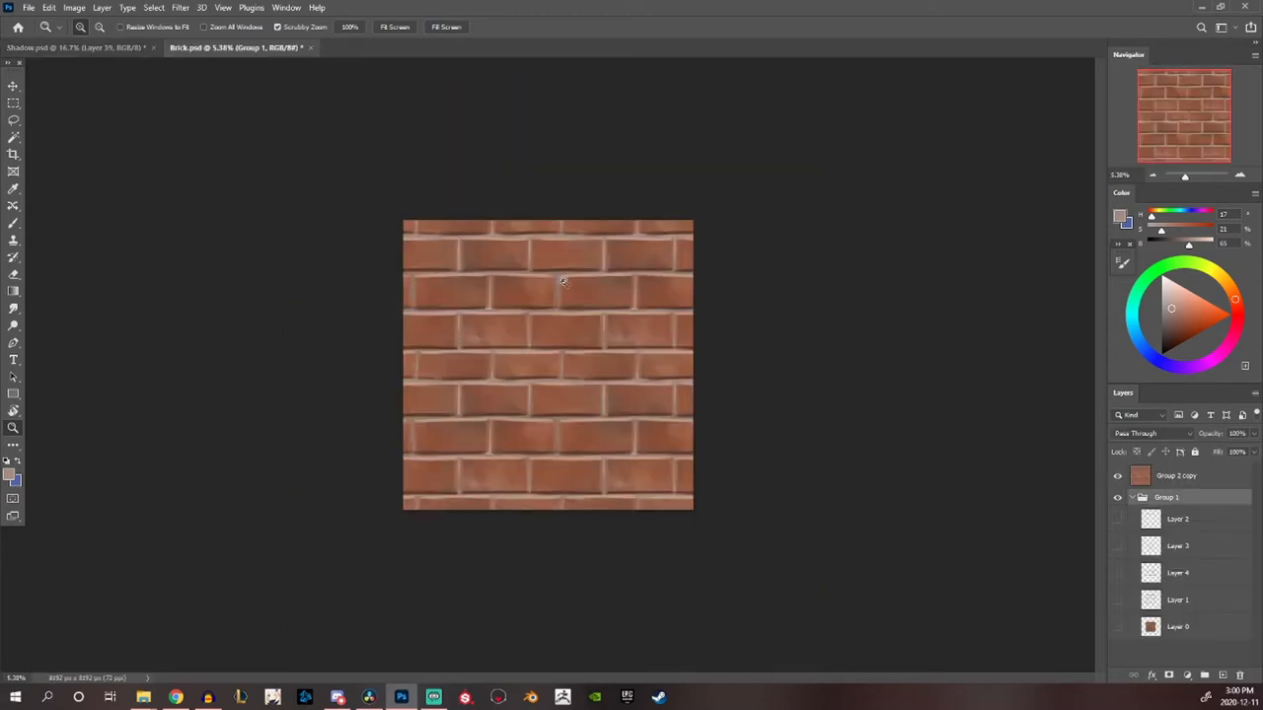
click(1117, 476)
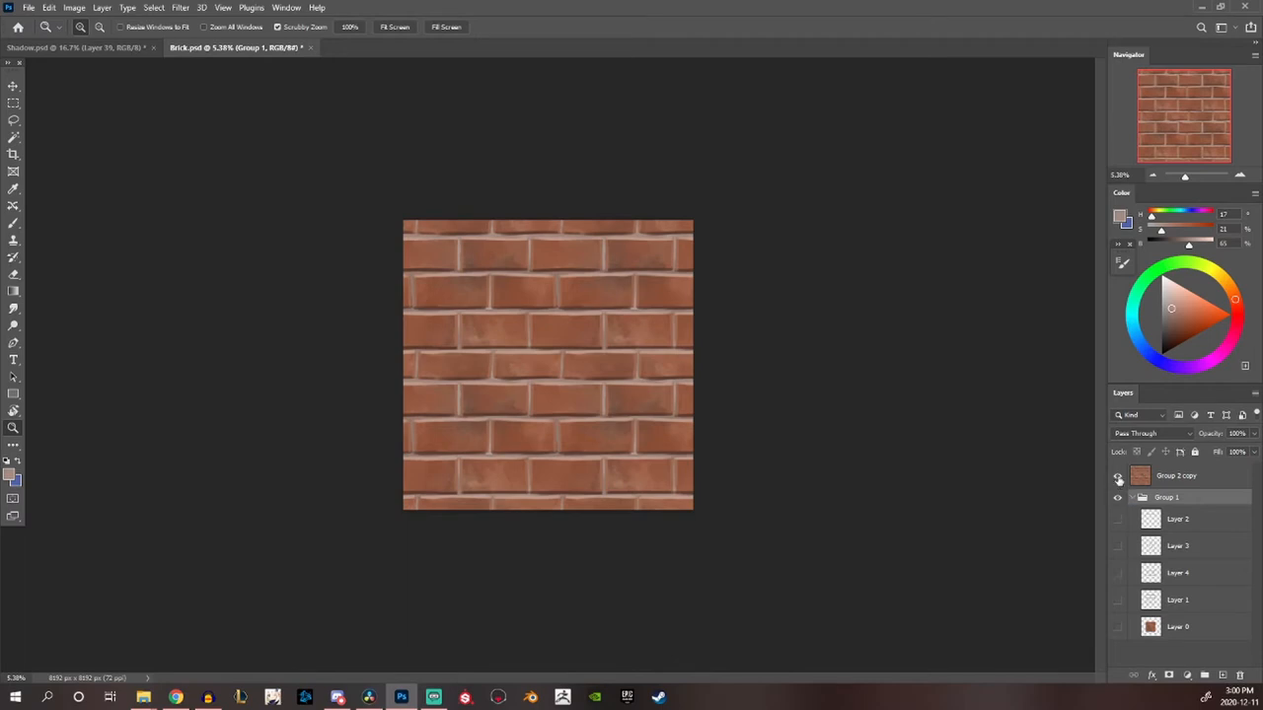
click(1117, 475)
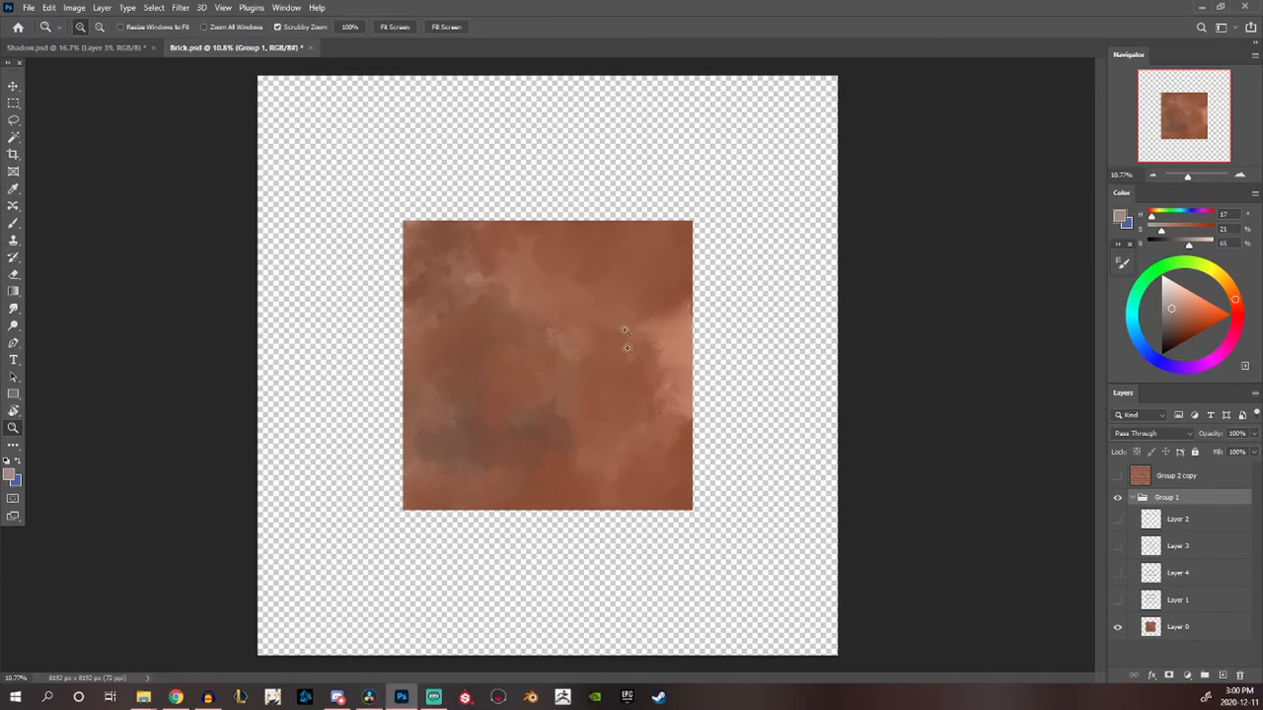
mouse_move(509, 383)
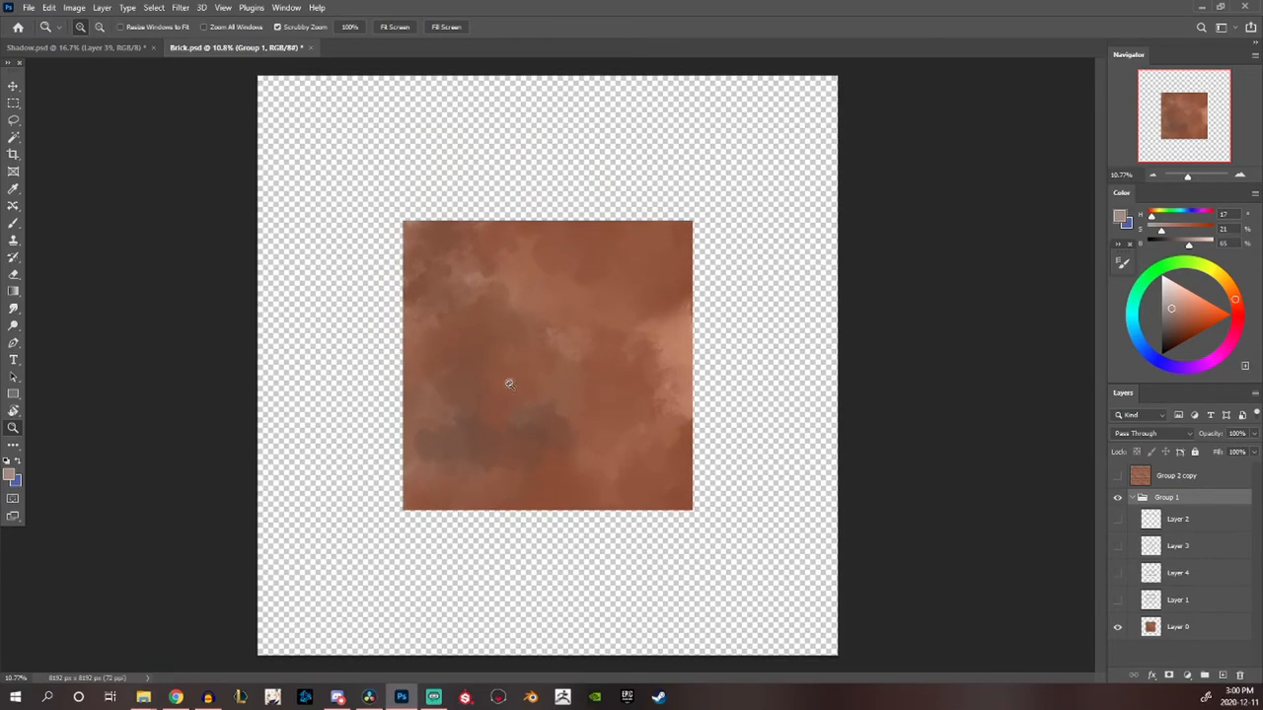
mouse_move(635, 438)
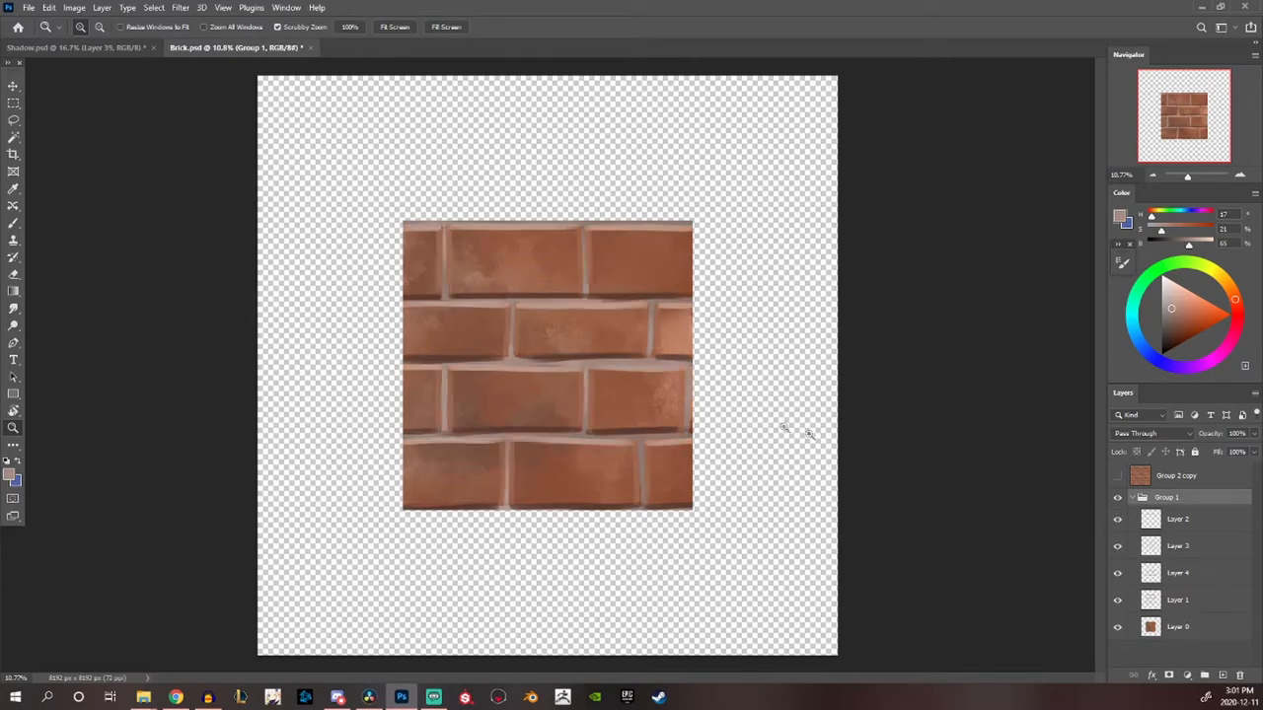
mouse_move(659, 340)
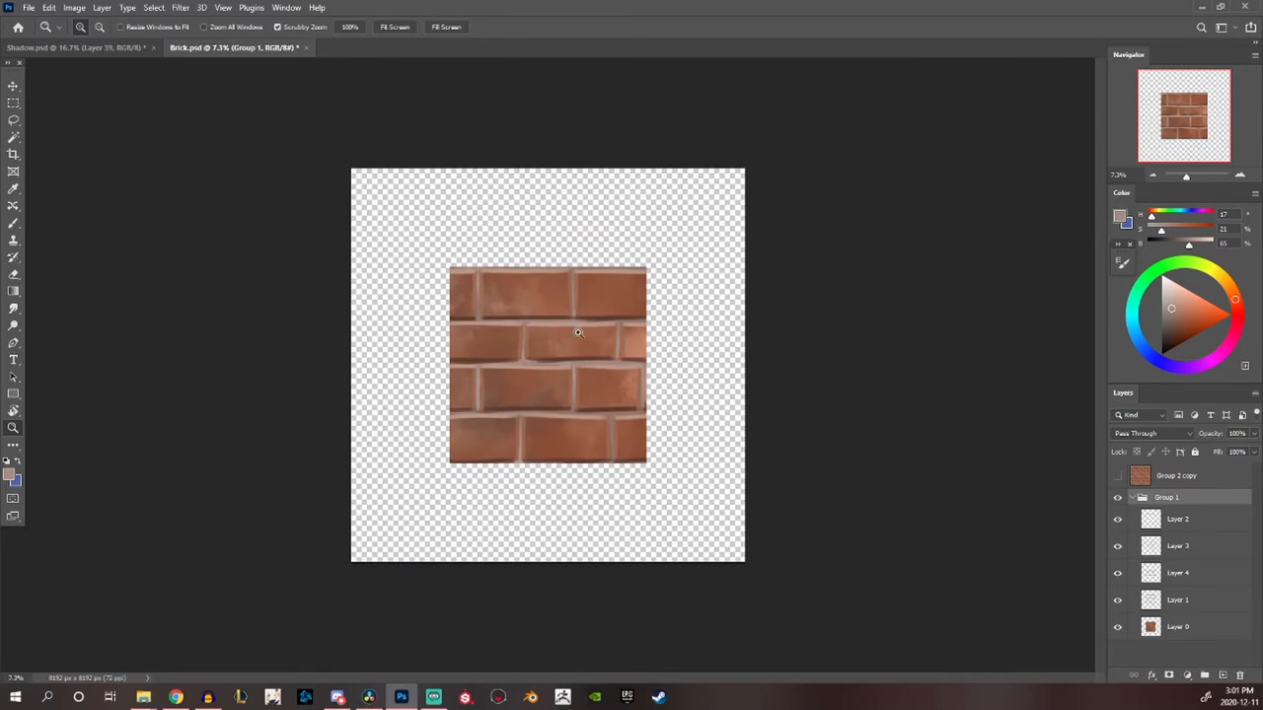
mouse_move(414, 294)
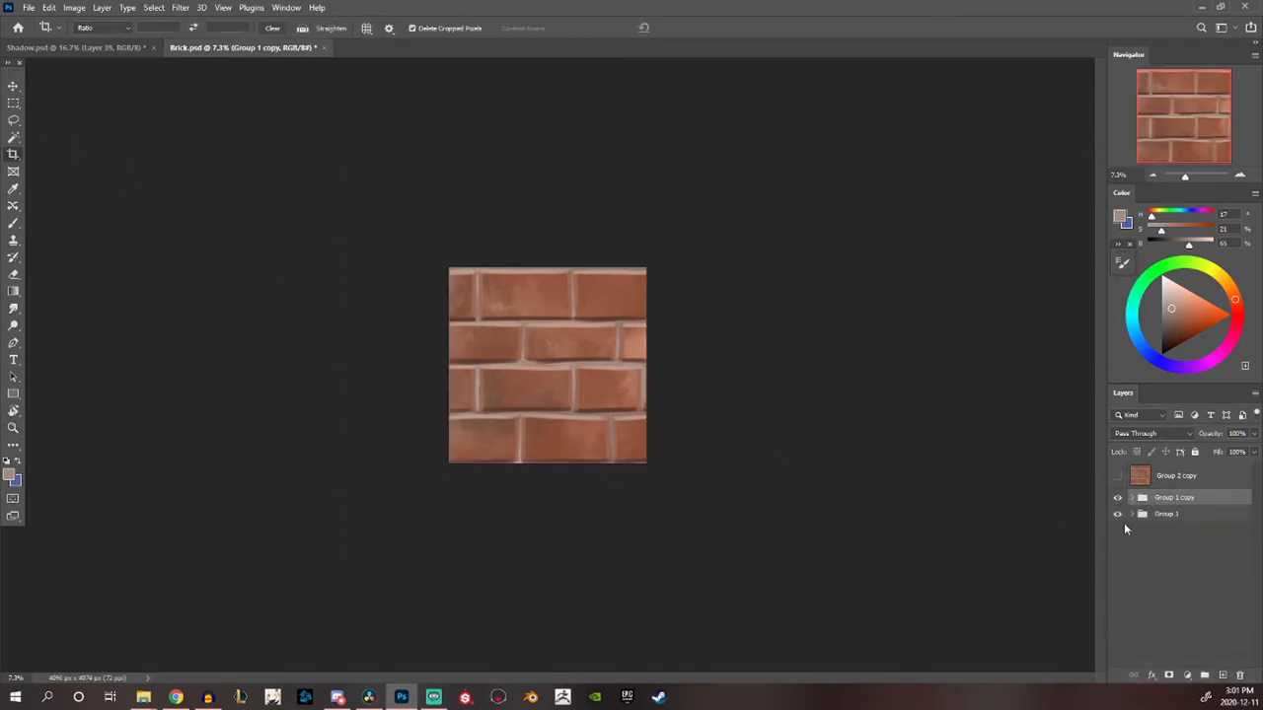
Merge Group 1 copy into a single brick layer and bring up the Filter menu
click(1174, 503)
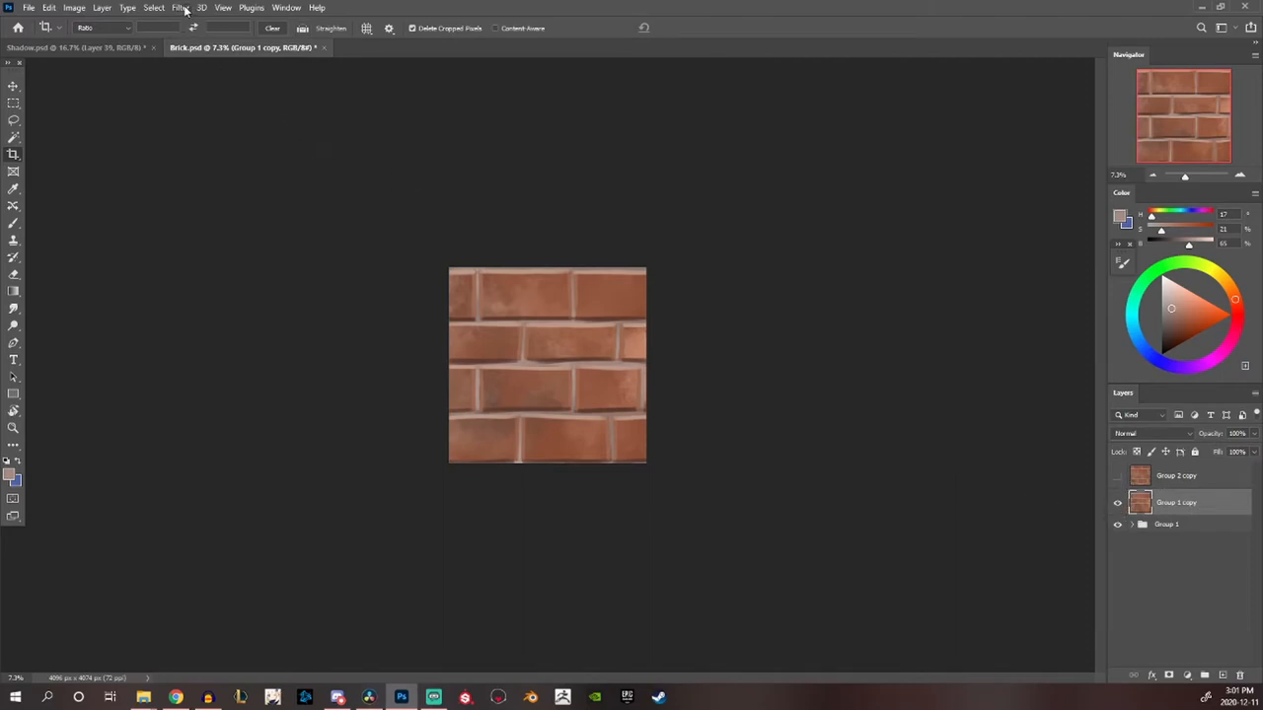
click(180, 8)
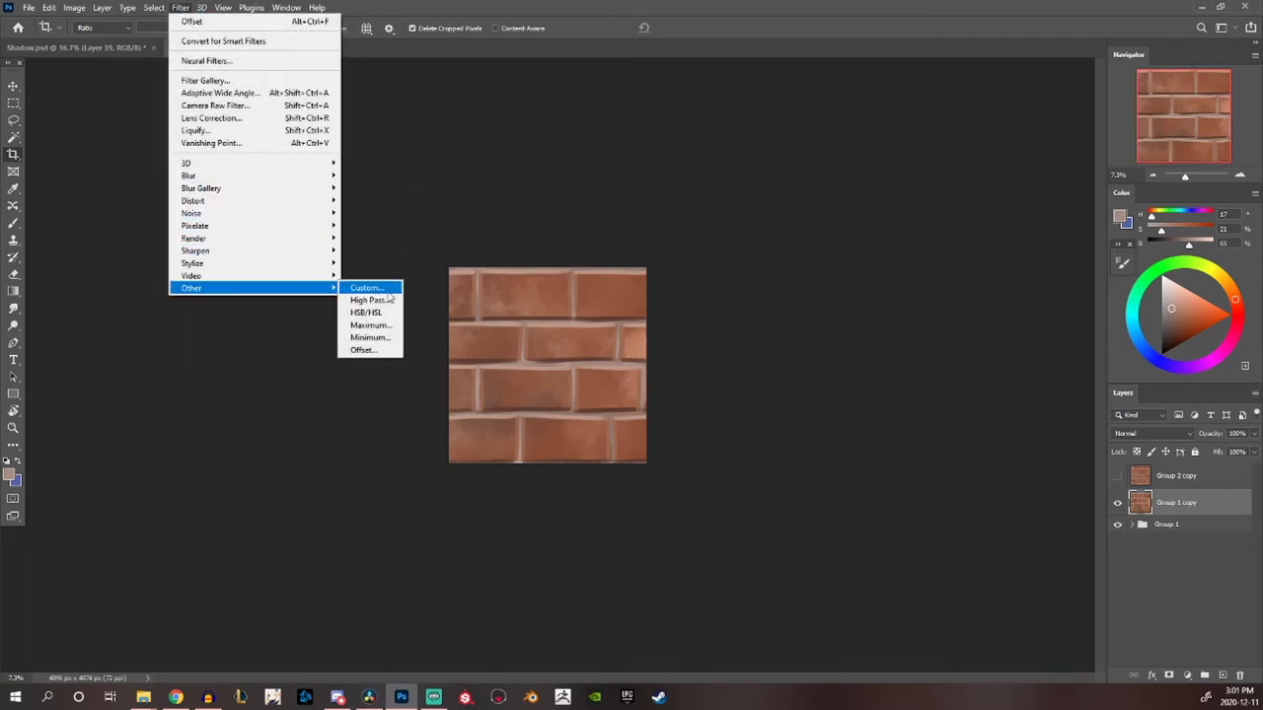
Apply the Offset filter with half-canvas wrap-around so the tile seams meet in the middle
click(364, 352)
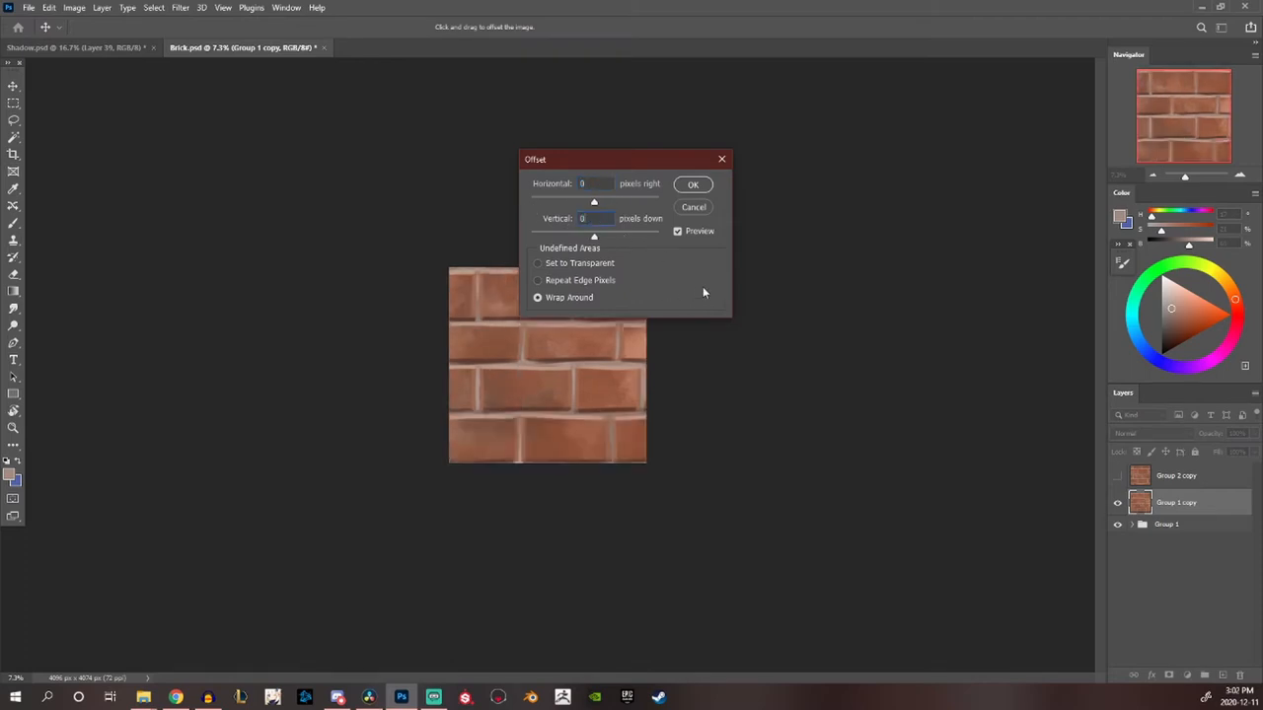
mouse_move(594, 207)
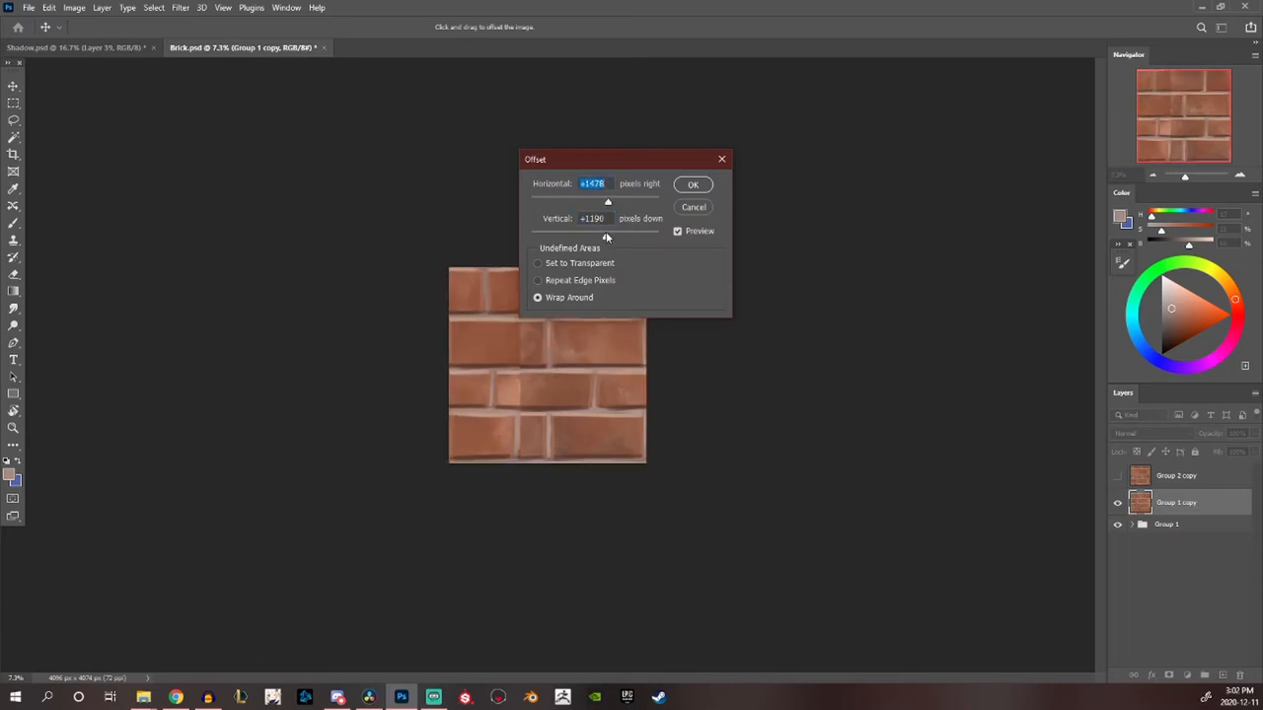
click(692, 186)
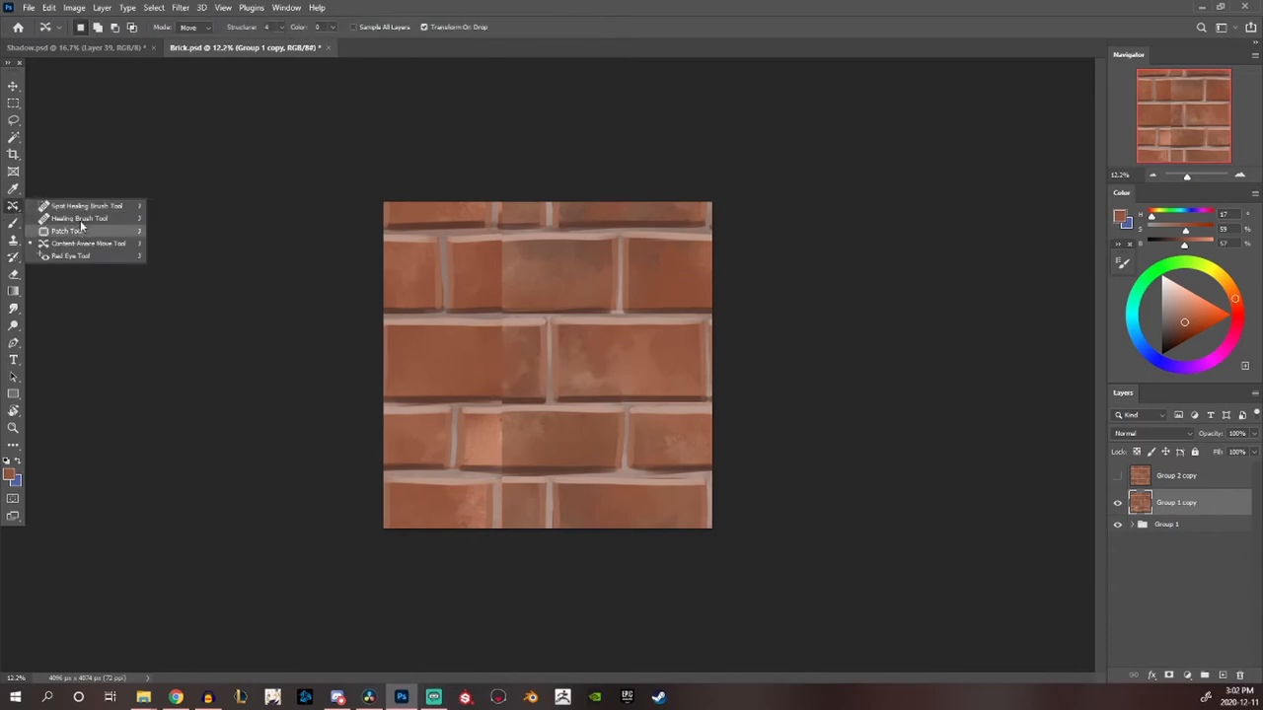
mouse_move(118, 173)
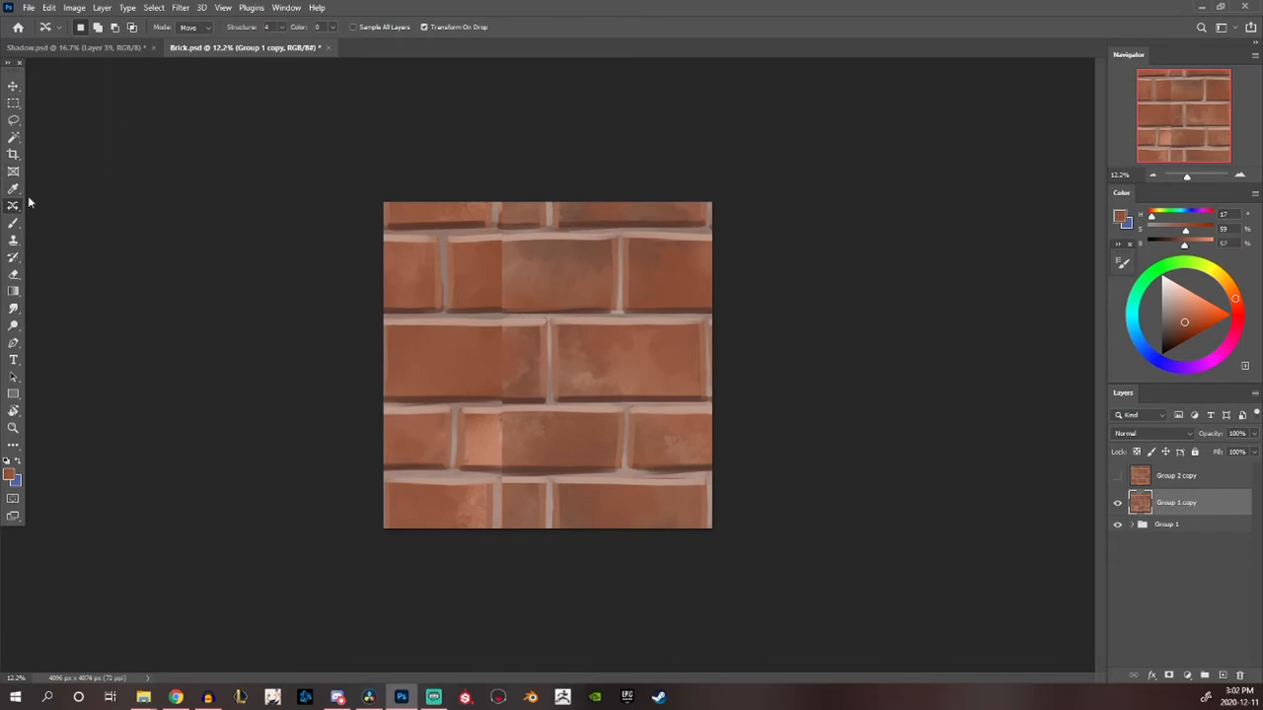
Retouch the wrapped seam on an upper brick with a repair tool to blend the join
click(12, 205)
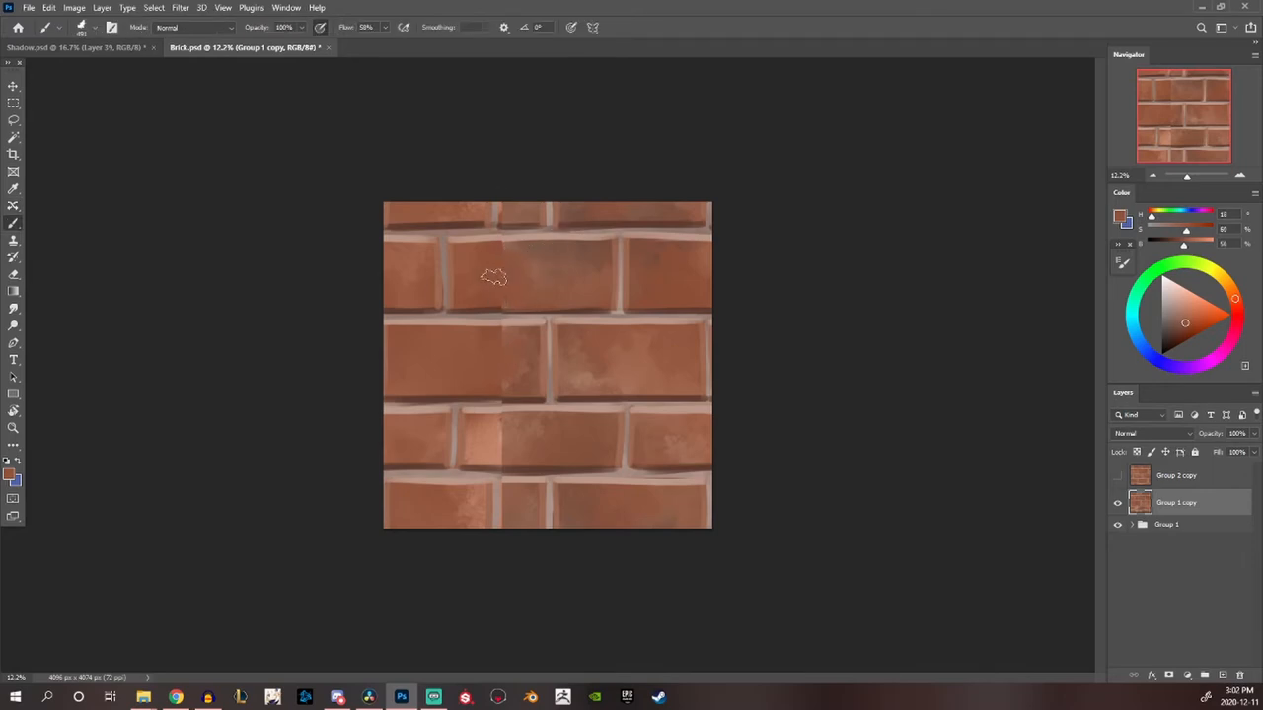
drag(493, 276, 532, 375)
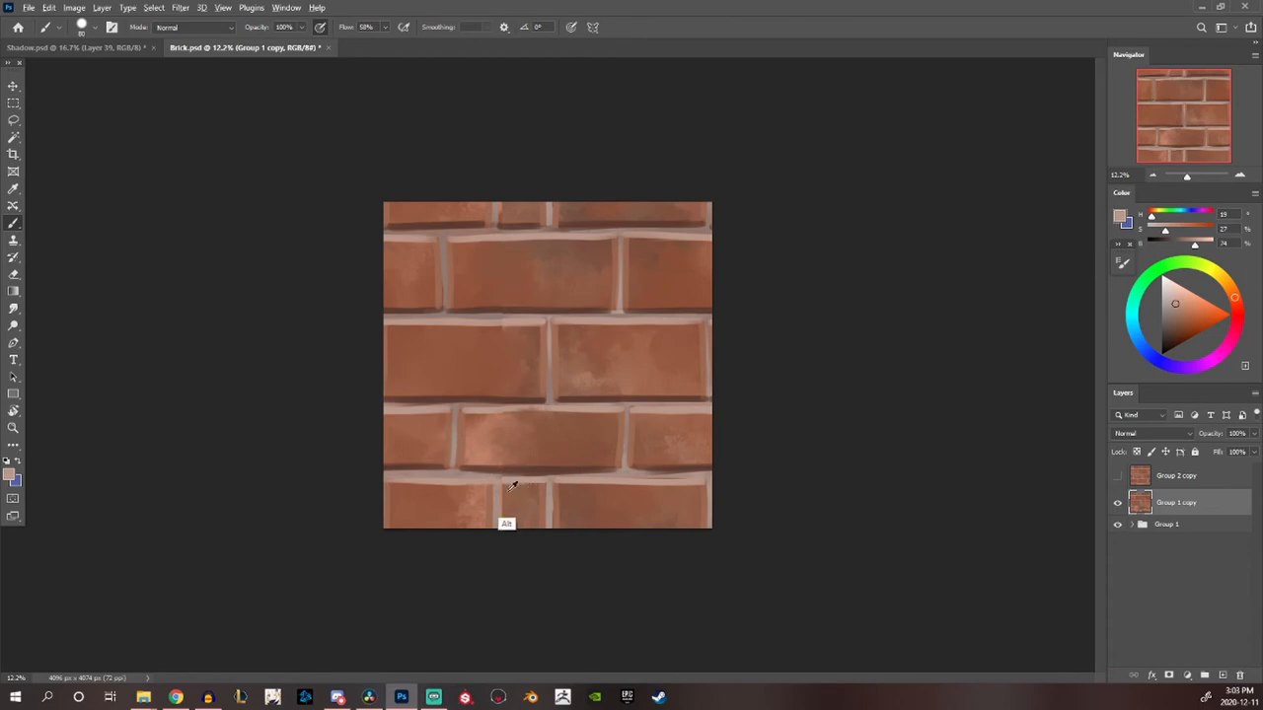
click(180, 7)
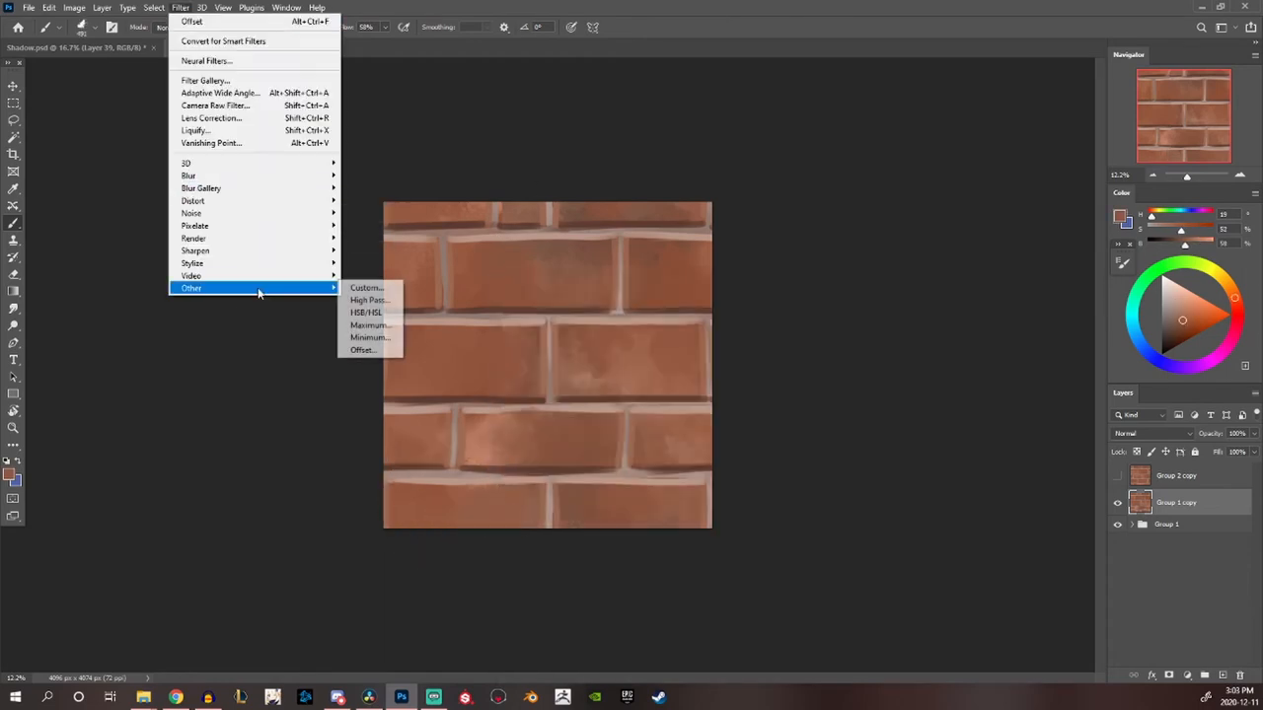
Offset the brick layer again with wrap-around to expose the remaining edge seams
click(363, 349)
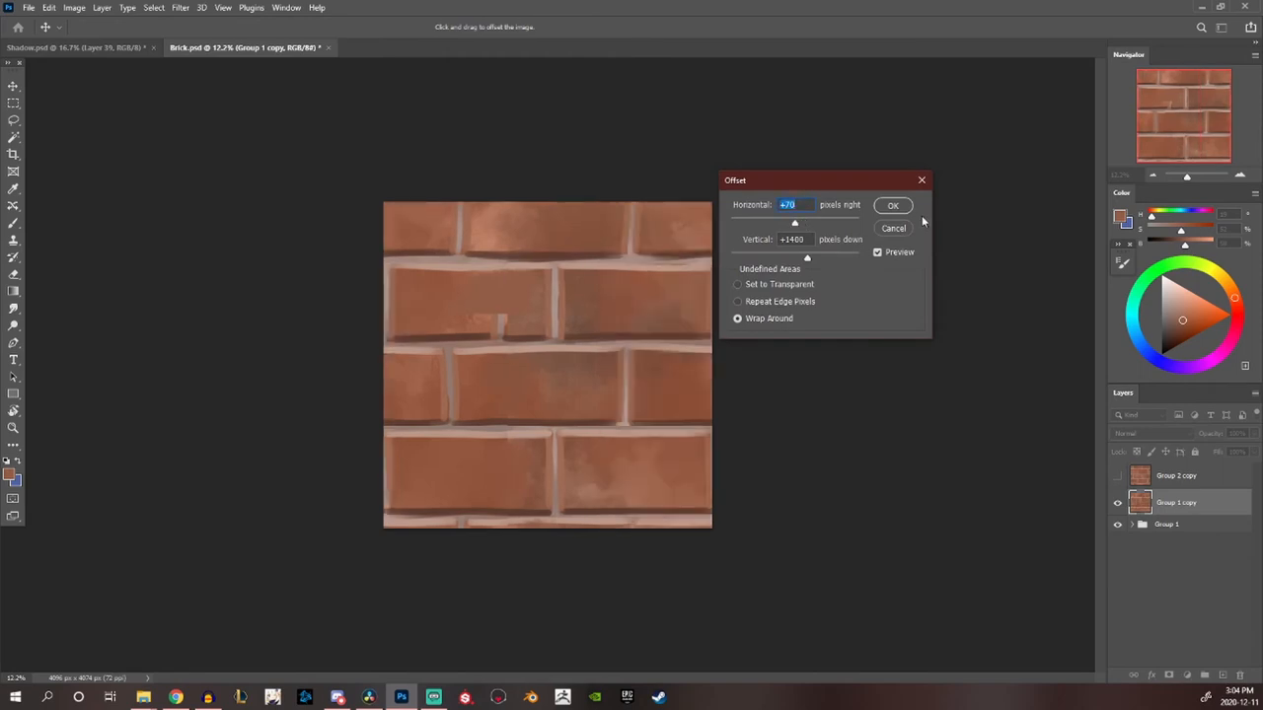
click(892, 205)
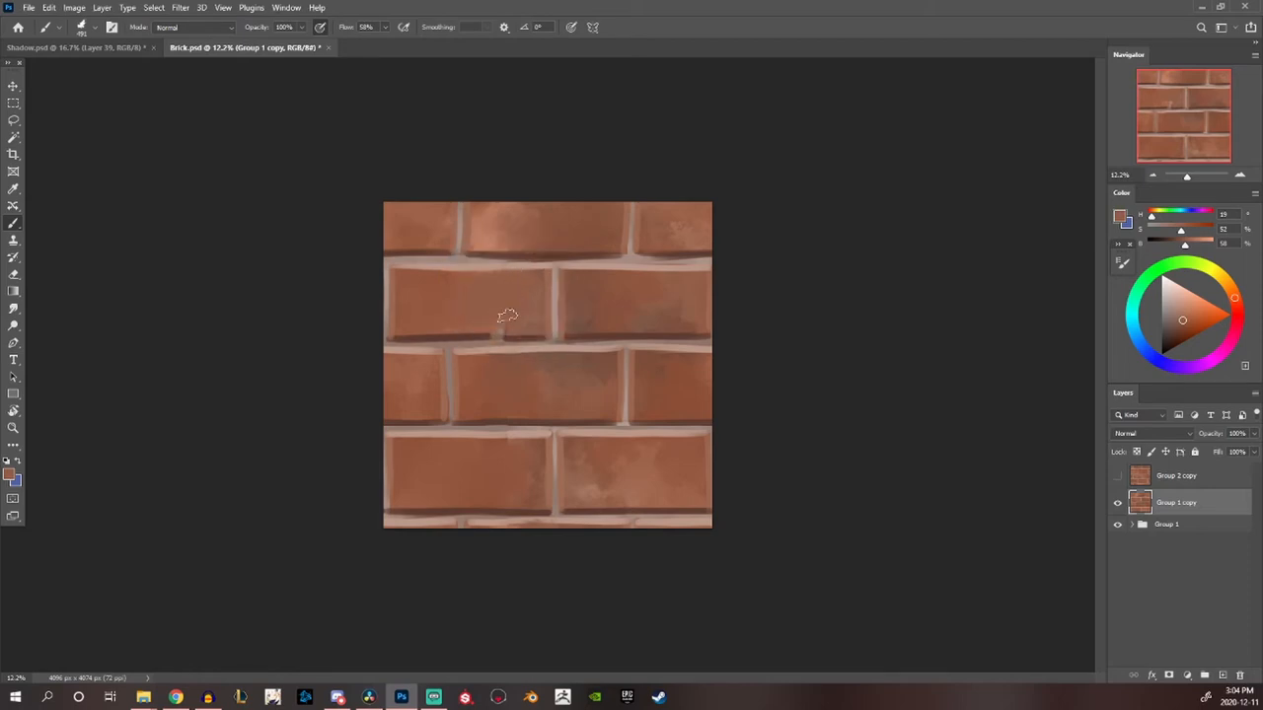
mouse_move(521, 323)
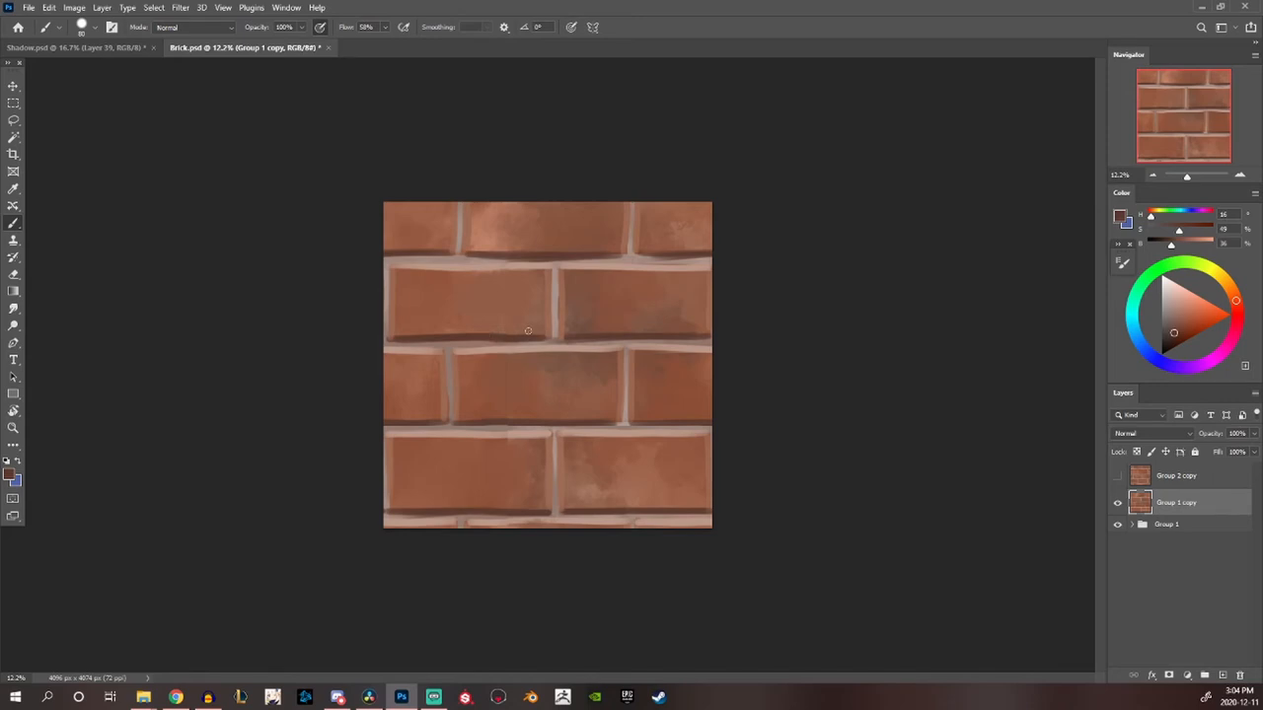
click(180, 8)
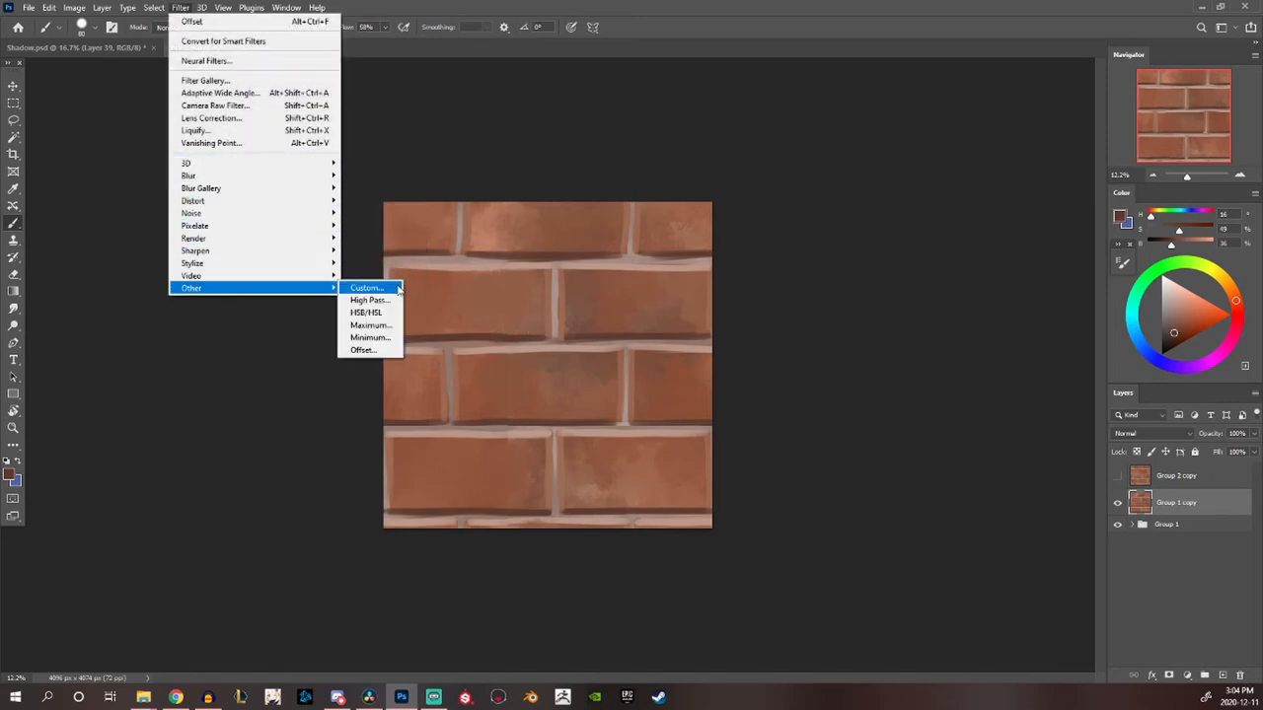
mouse_move(363, 352)
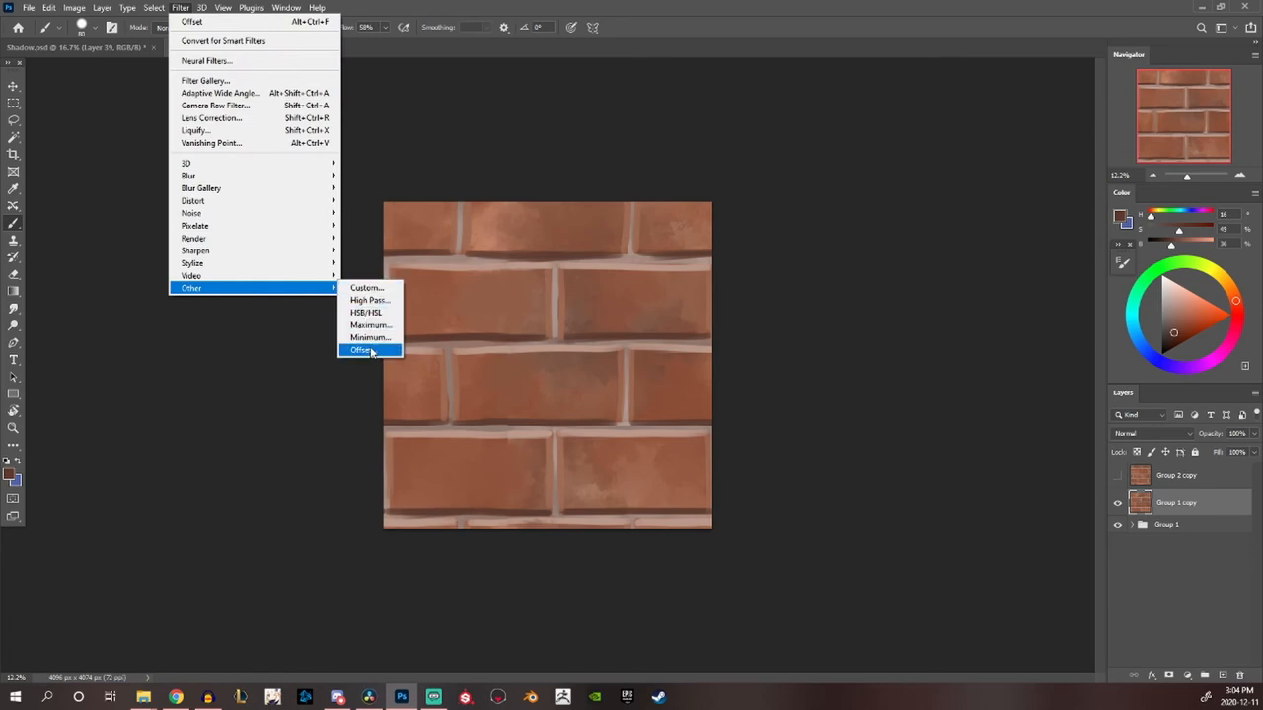
Apply one more wrap-around Offset, shifting the brick rows across the tile
click(361, 352)
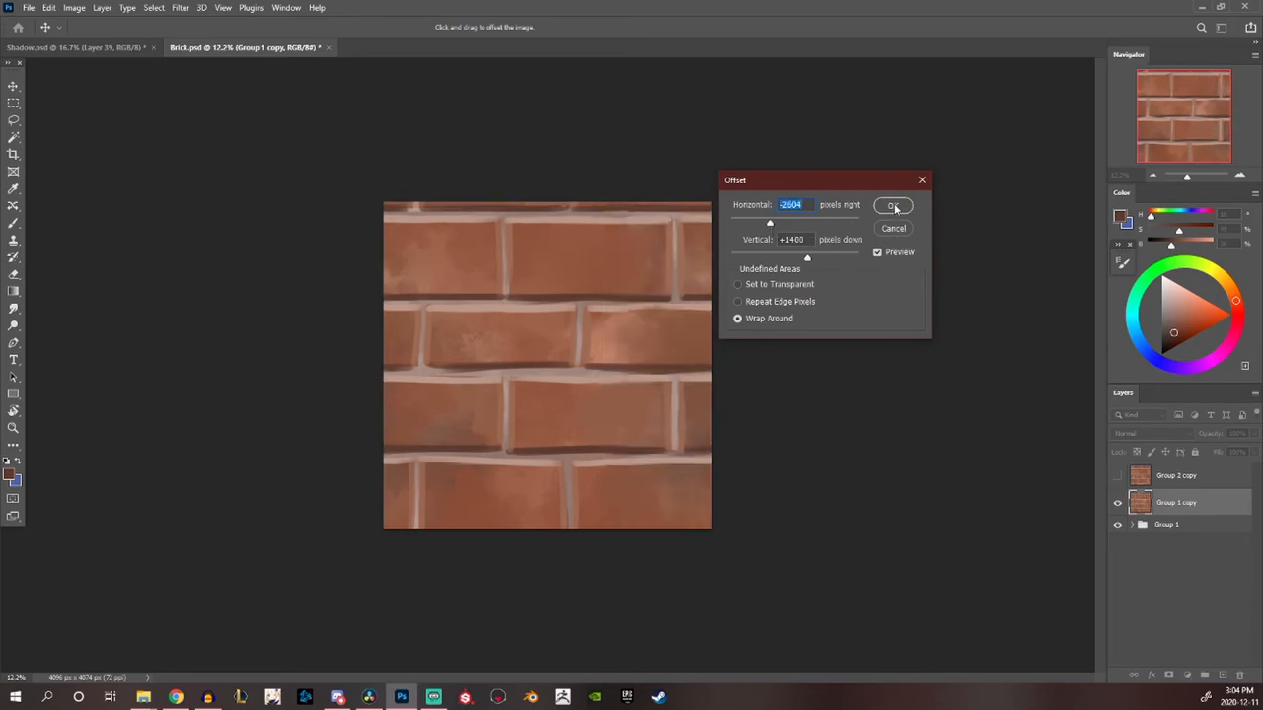
click(892, 205)
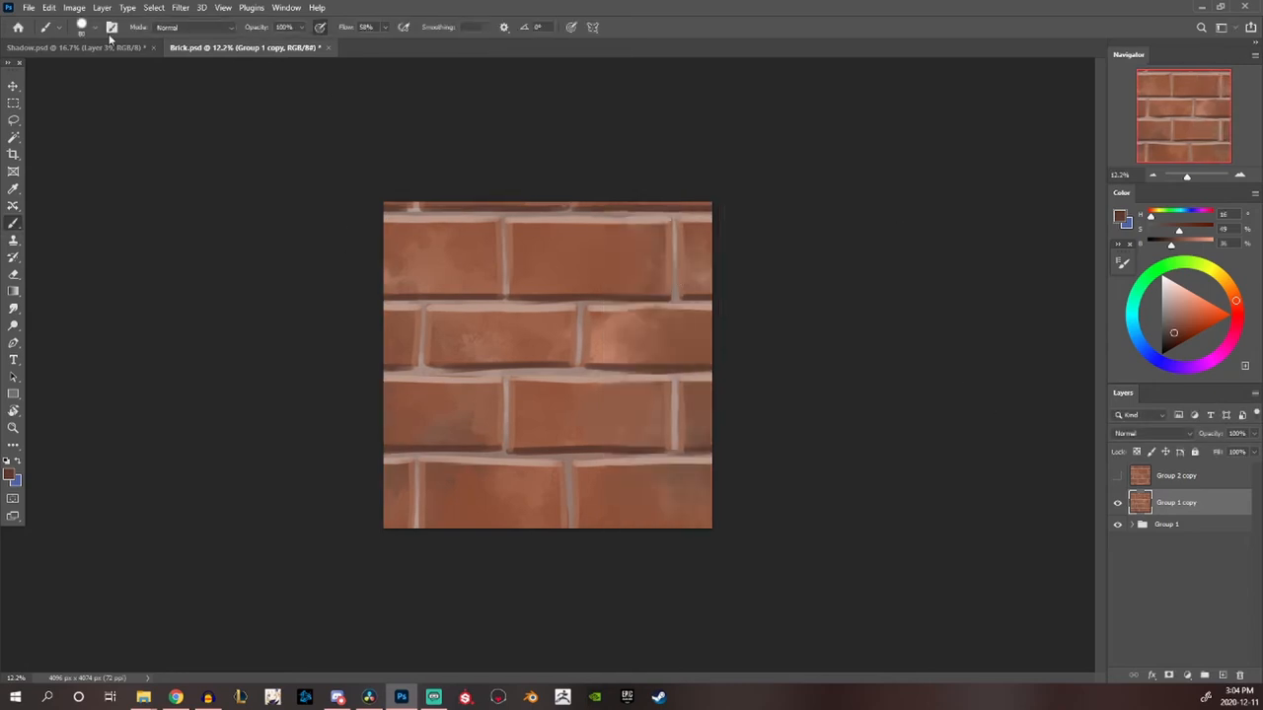
click(75, 8)
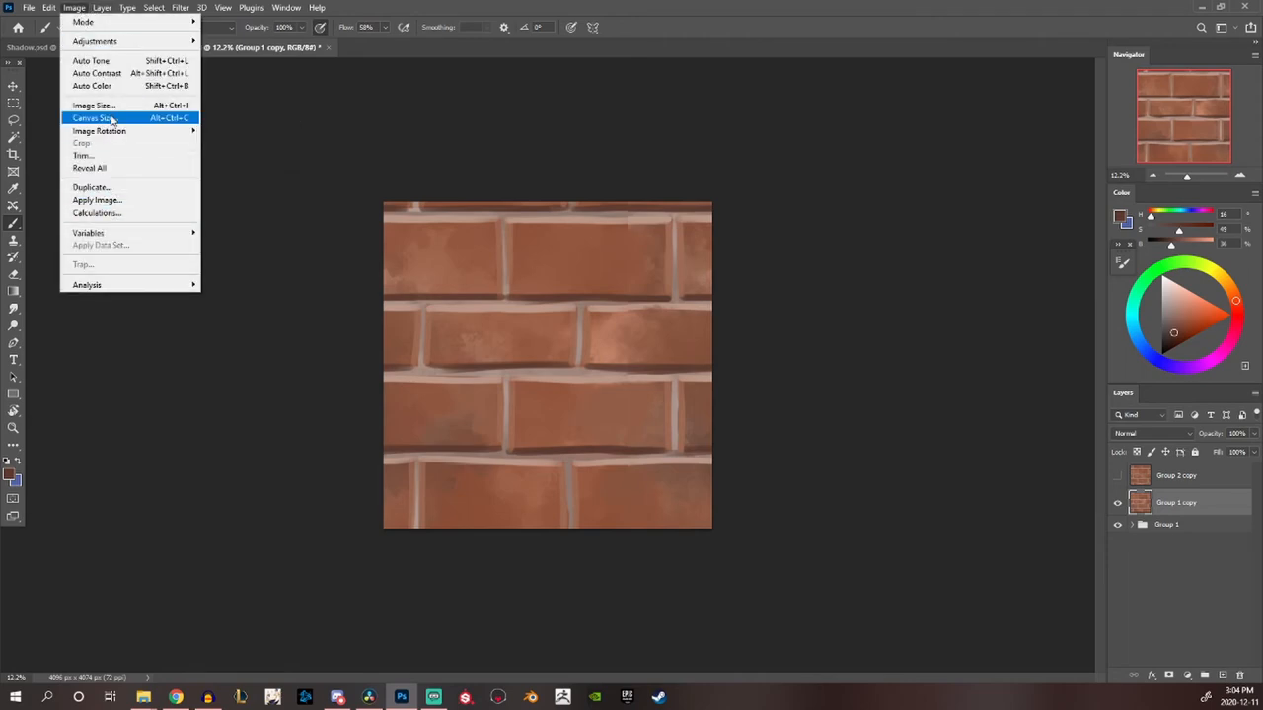
Set the canvas size to 8192 by 8192 pixels
click(95, 119)
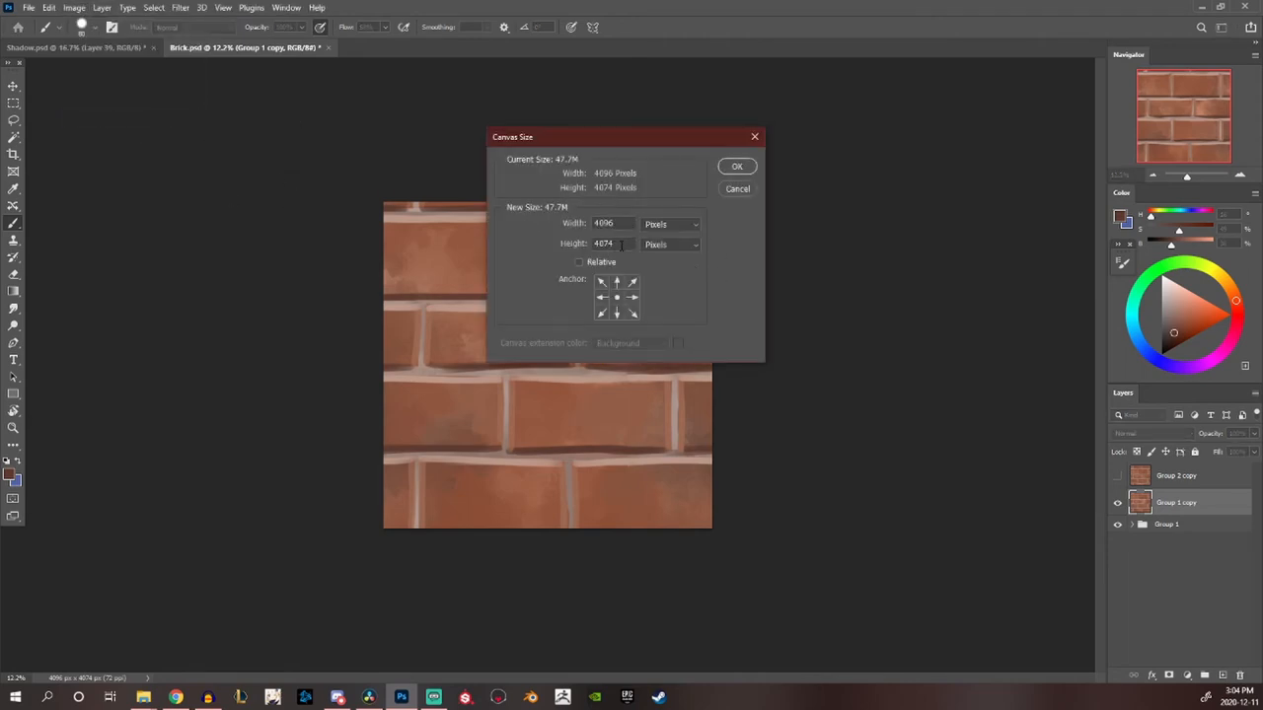
mouse_move(612, 245)
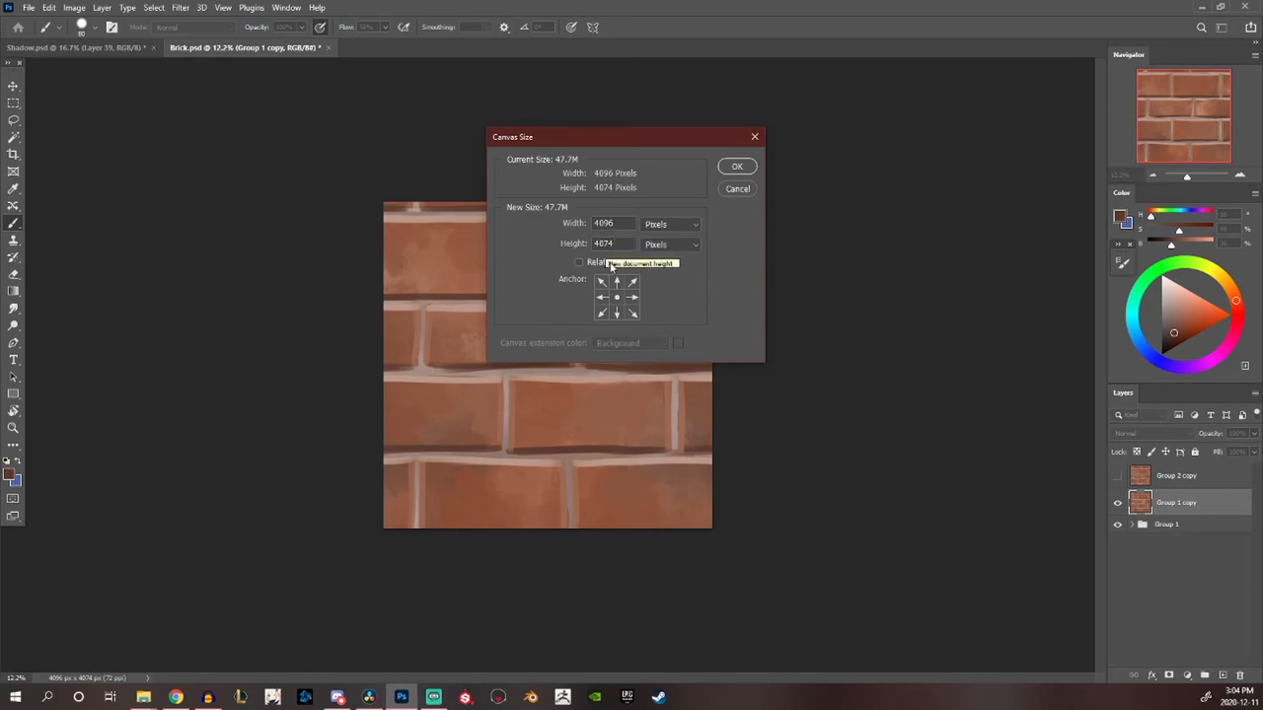
triple_click(604, 223)
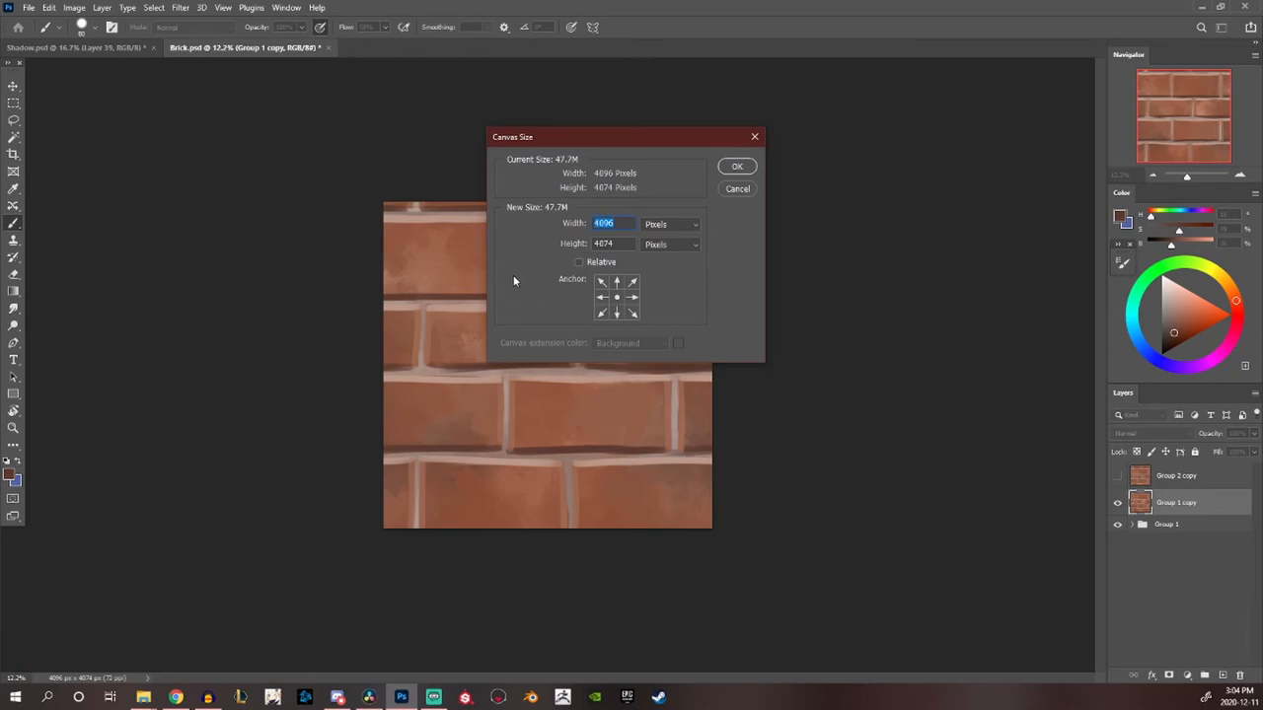
text(8192)
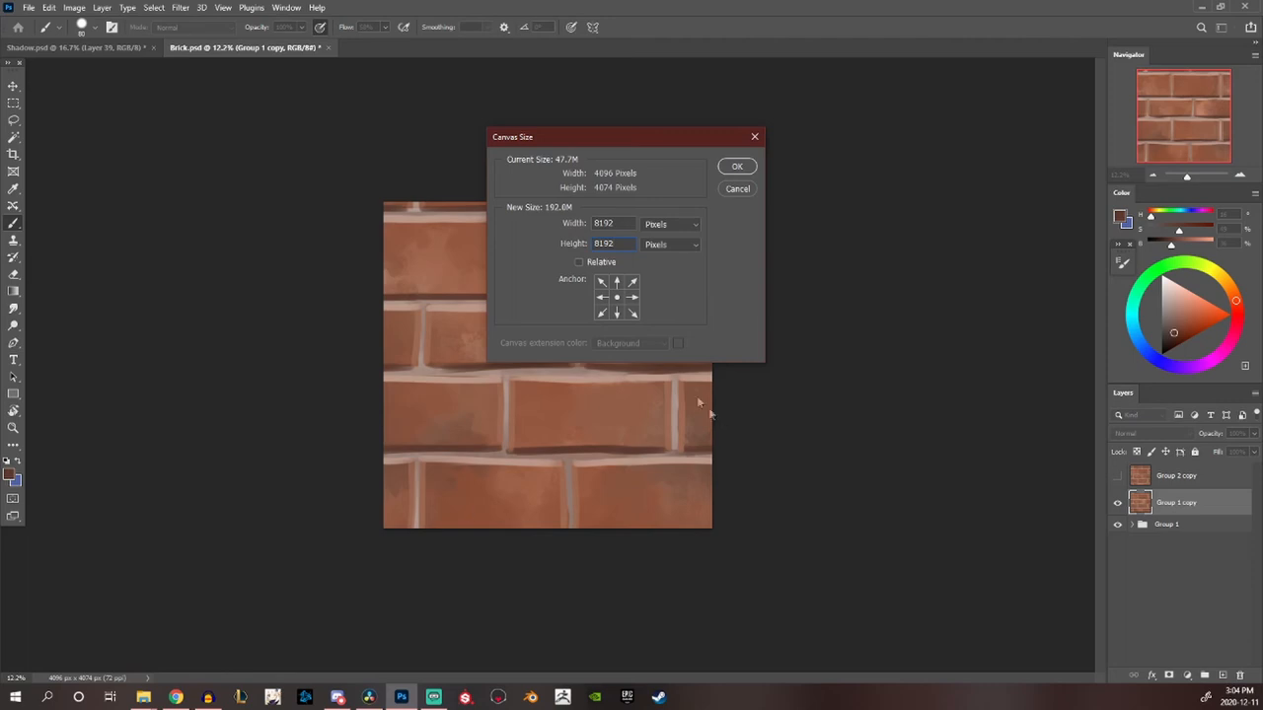
mouse_move(729, 160)
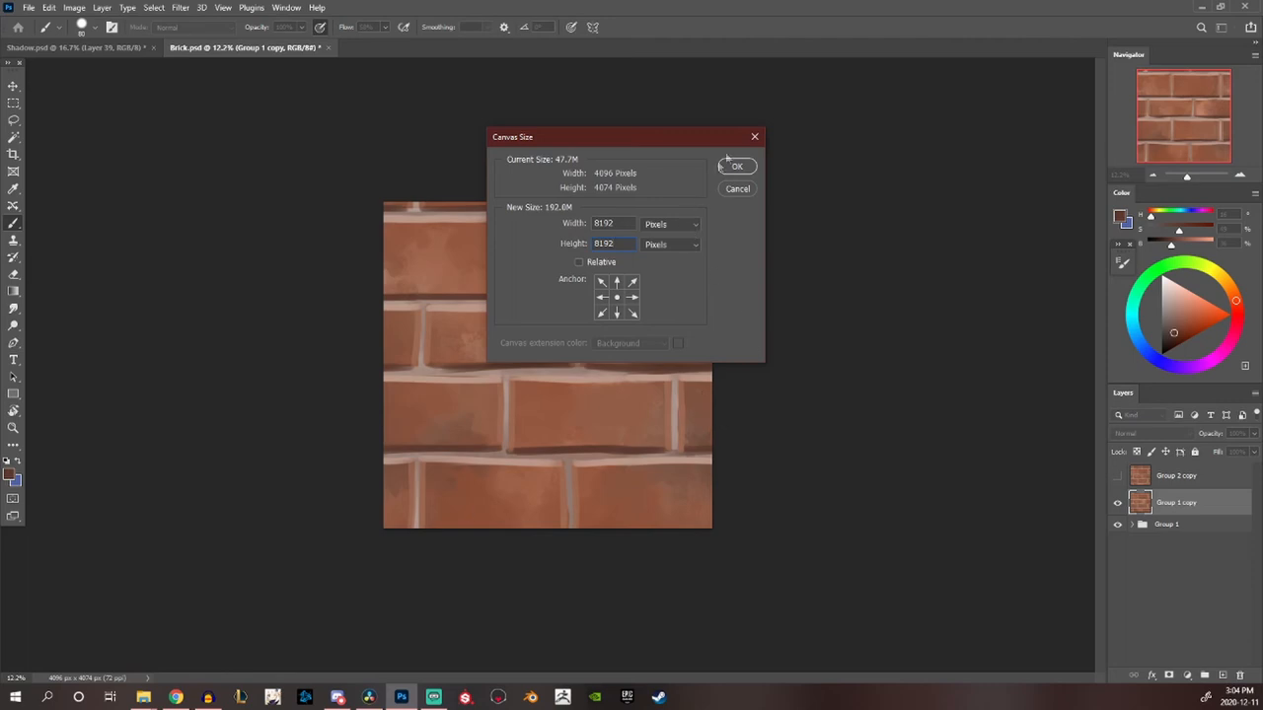
click(738, 166)
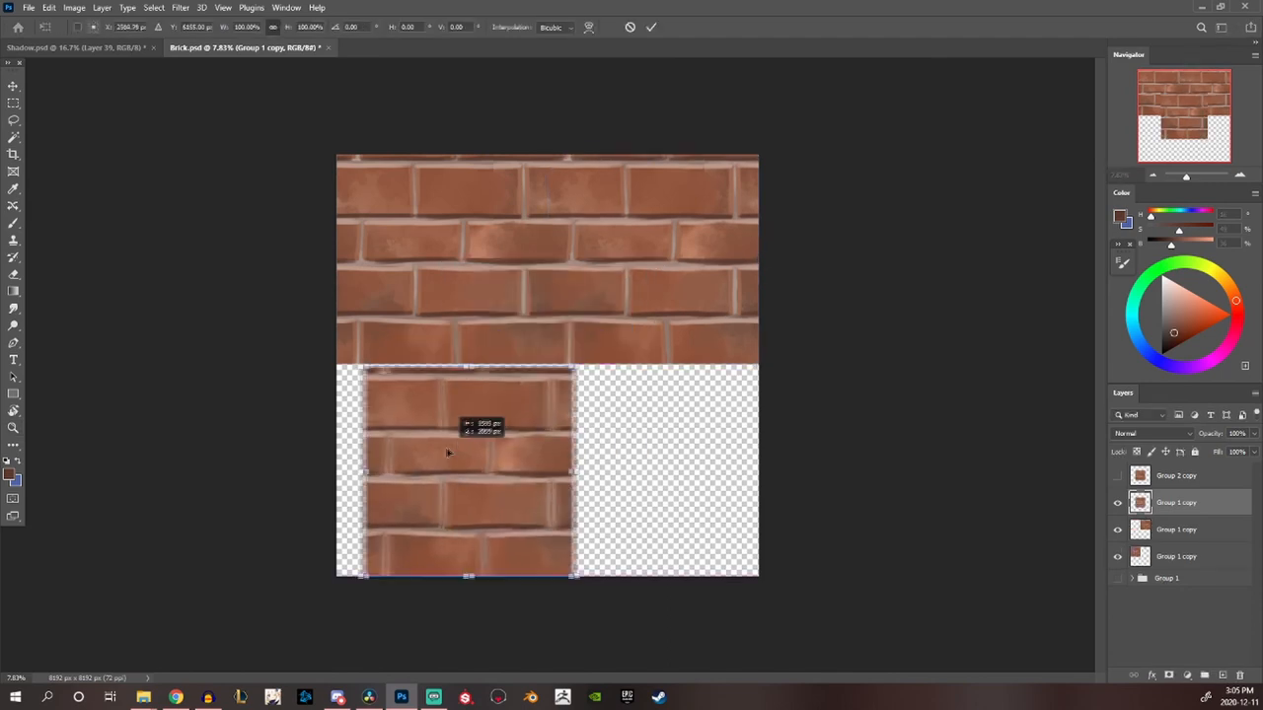
Move a brick tile copy into the lower-left quarter to complete the 2×2 grid
drag(463, 454, 651, 470)
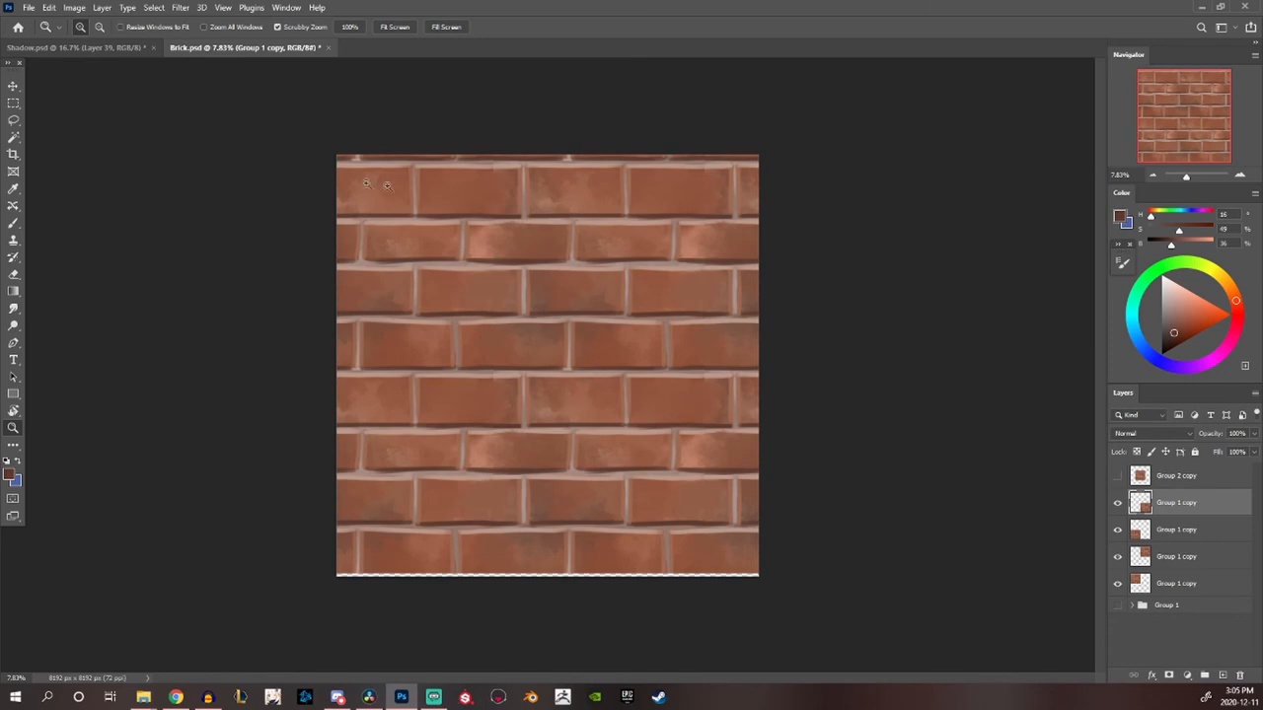
Switch to the Shadow.psd alley illustration document
click(75, 47)
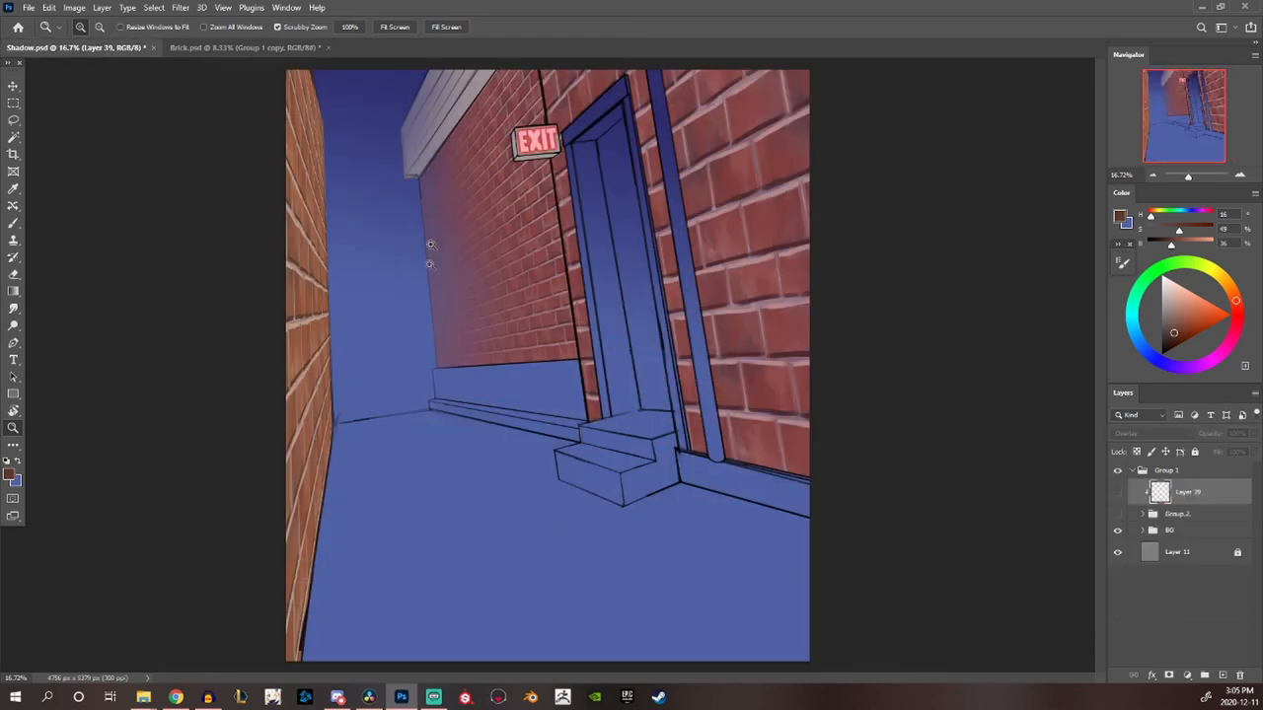
mouse_move(430, 264)
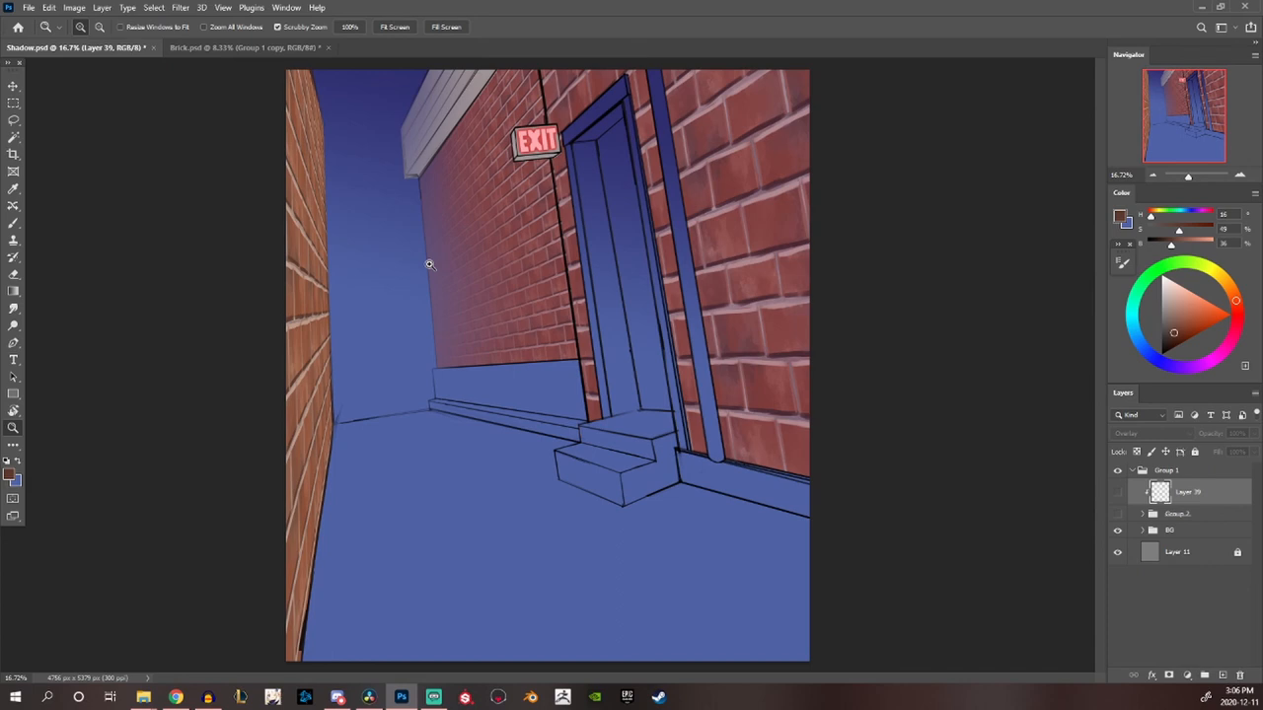
mouse_move(128, 264)
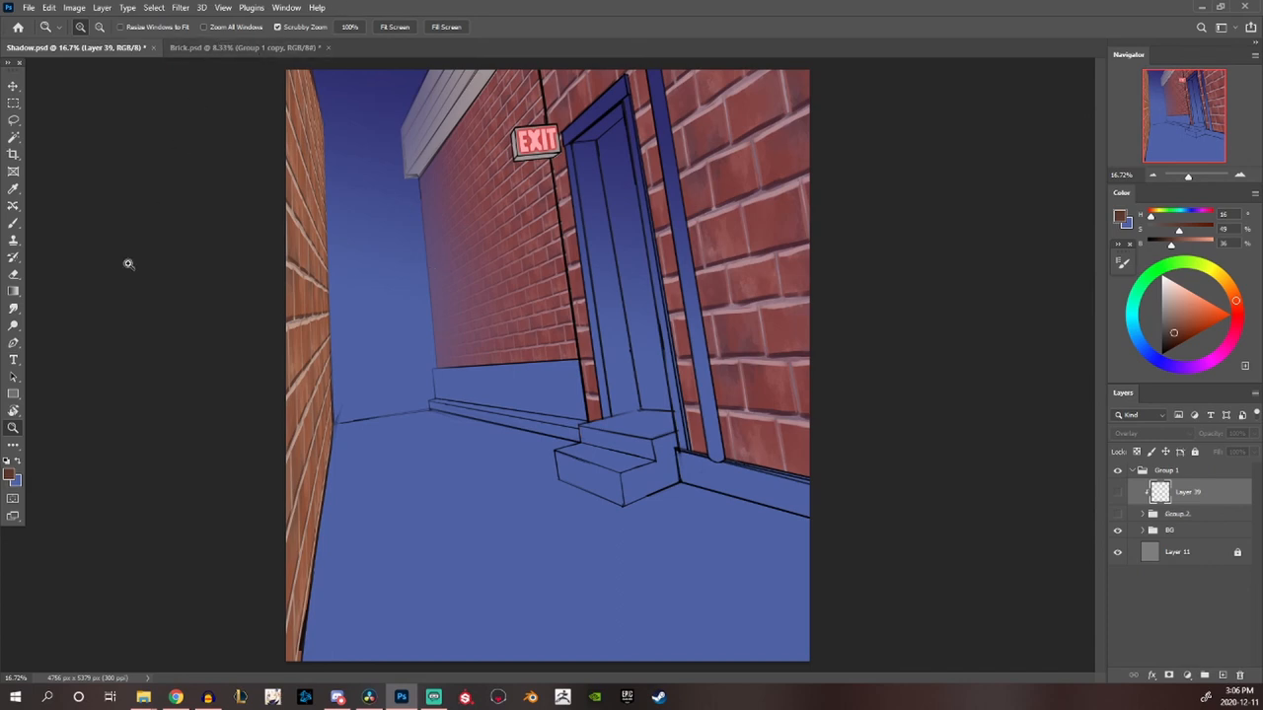